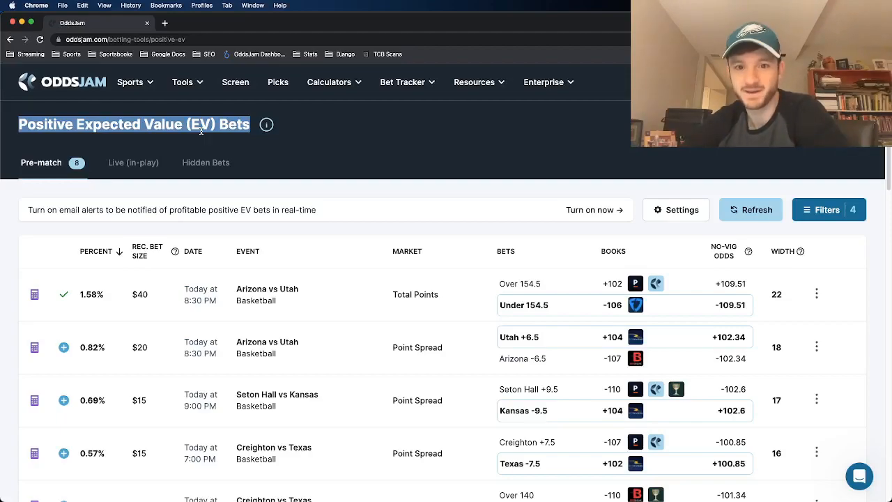
Scroll the Positive EV bets list down to the Arizona vs Utah Total Points row
scroll("down", 3)
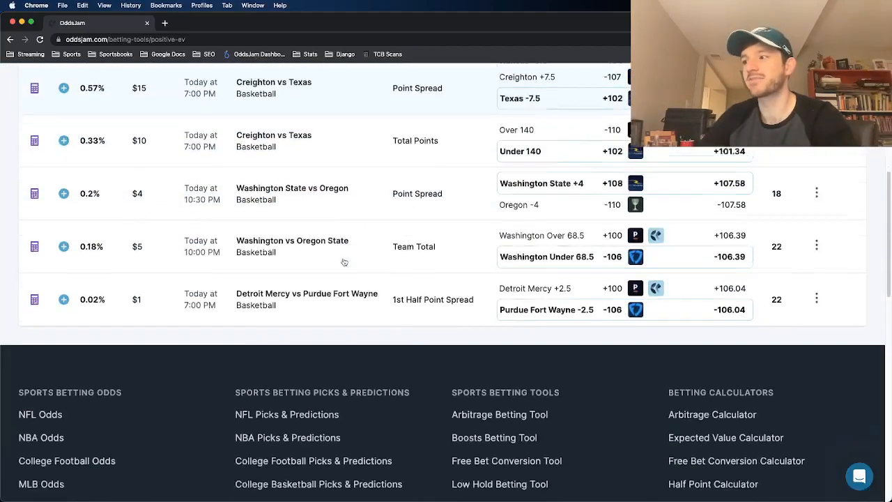
scroll("down", 3)
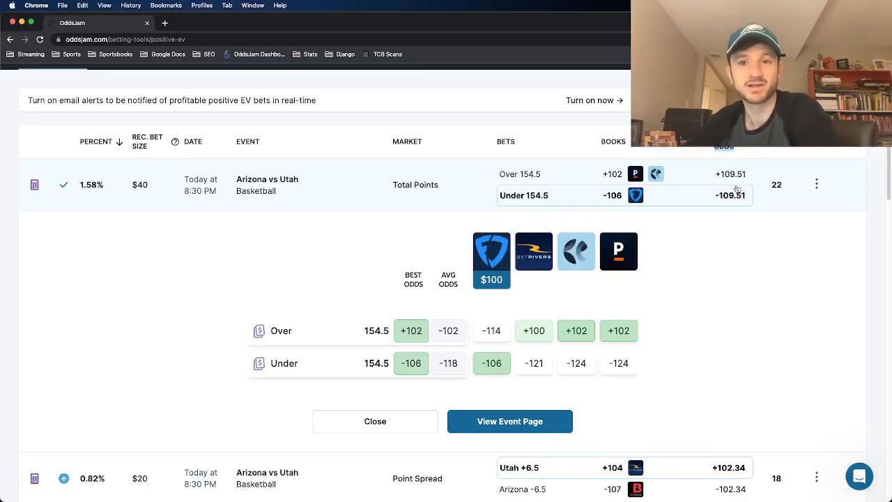
scroll("up", 3)
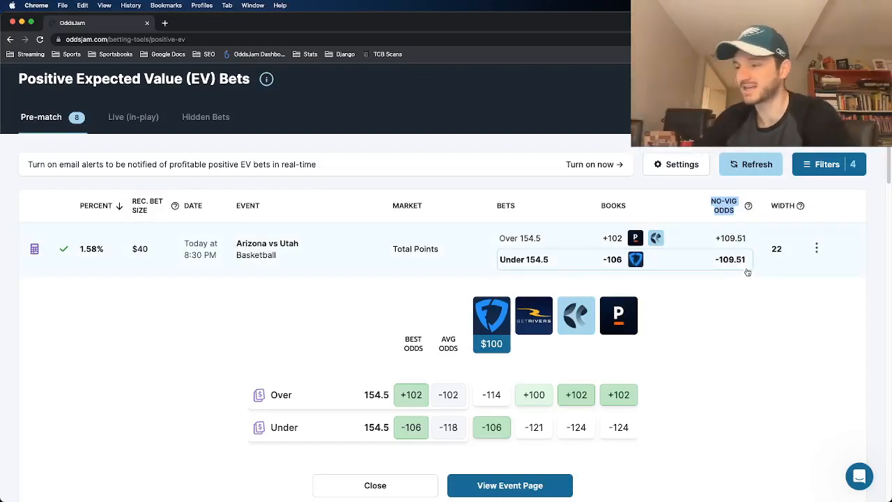
mouse_move(676, 284)
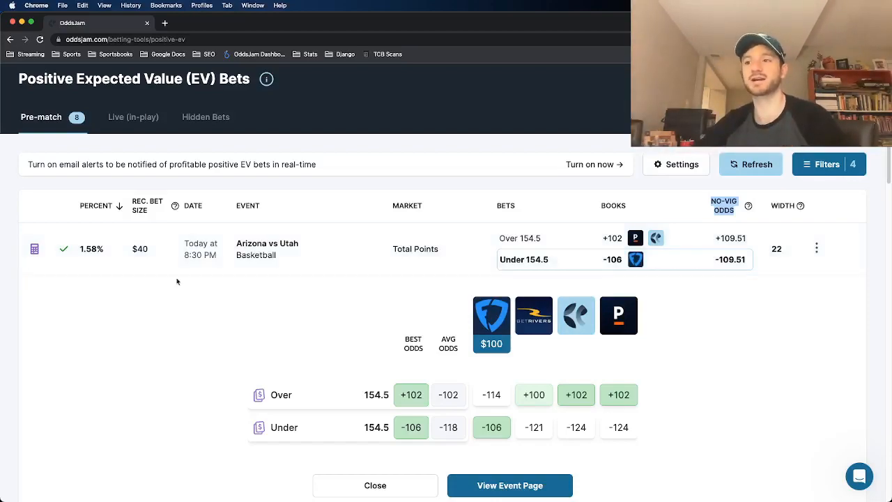
mouse_move(429, 283)
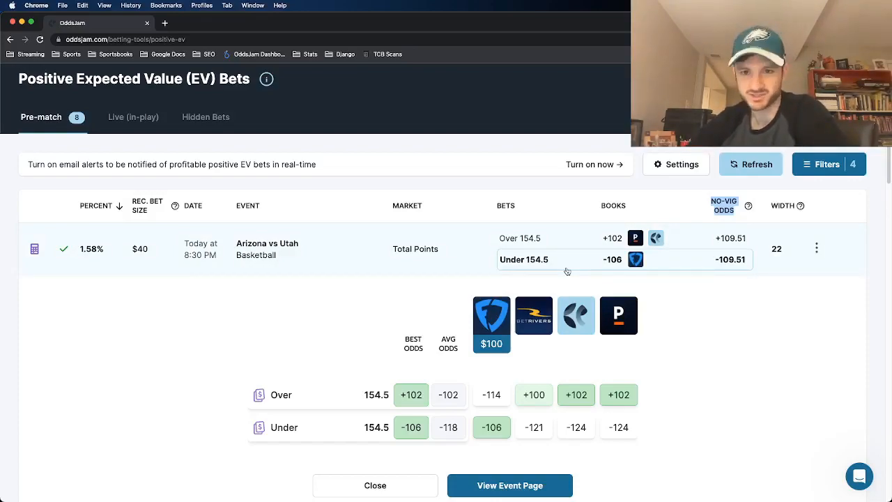
mouse_move(644, 229)
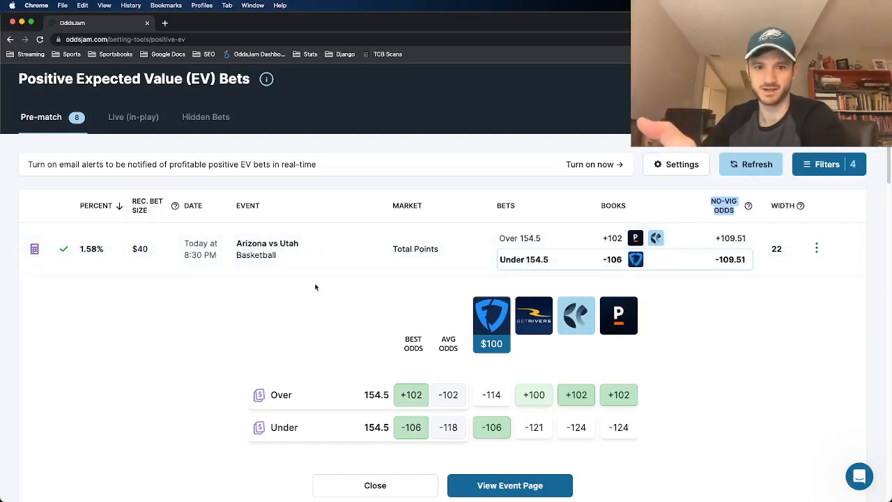
scroll("down", 3)
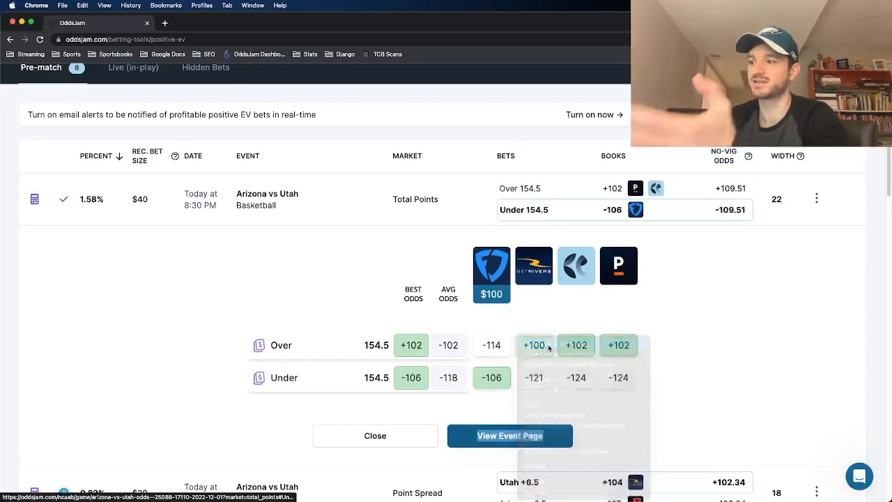
Open the full Arizona vs Utah event page via View Event Page
left_click(548, 355)
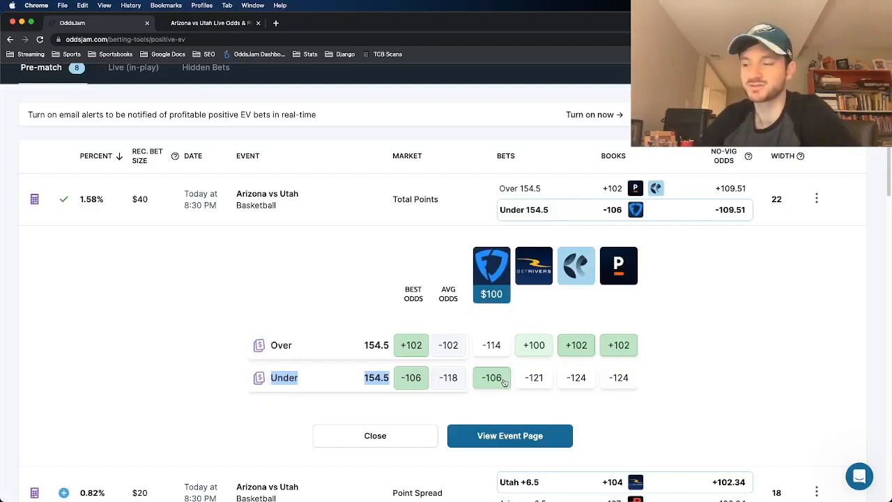
mouse_move(576, 265)
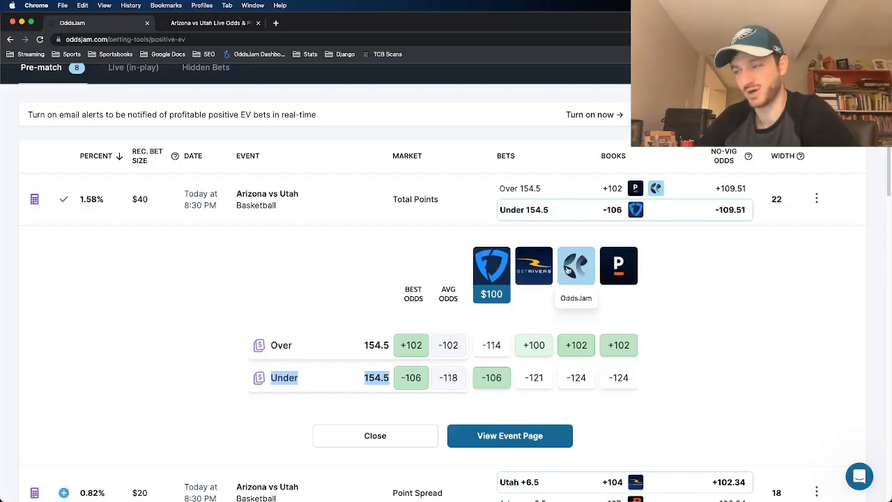
mouse_move(619, 265)
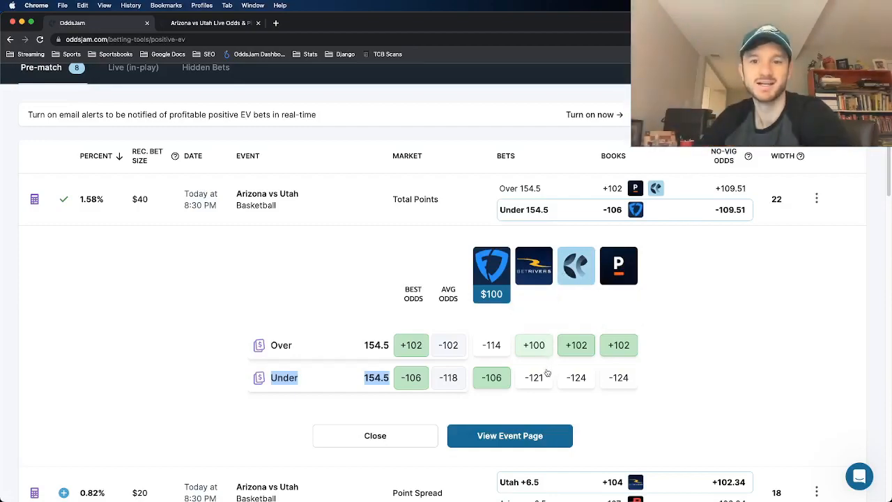
mouse_move(619, 265)
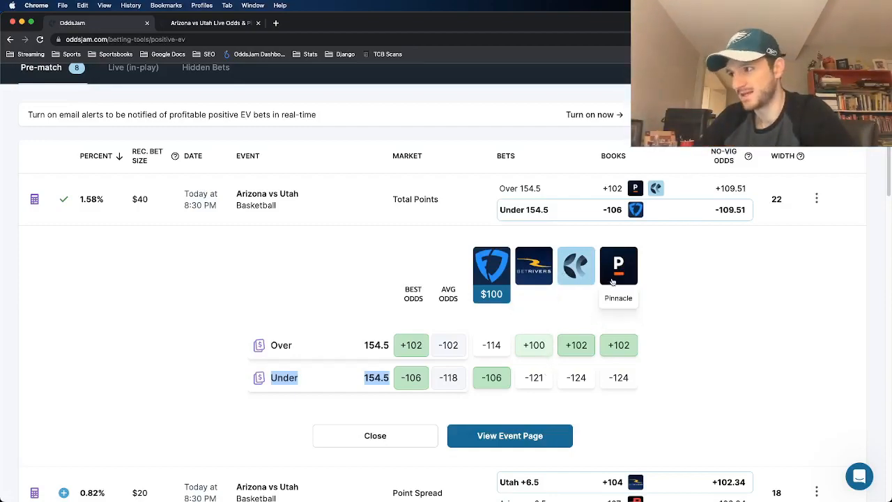
mouse_move(628, 370)
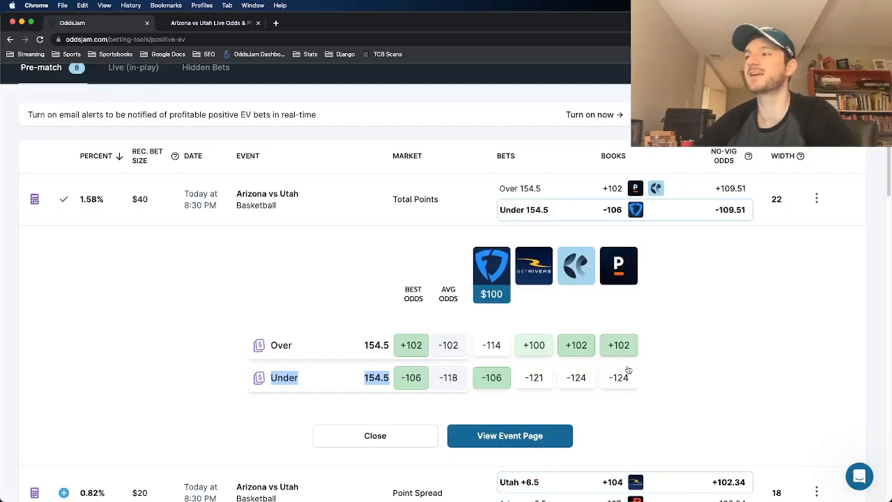
mouse_move(485, 393)
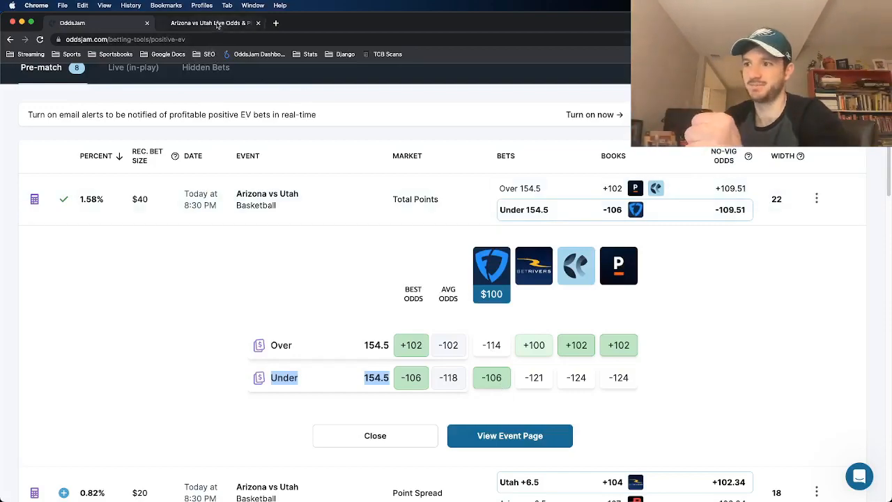
Switch to the Arizona vs Utah event odds tab showing totals from 153 to 154.5
left_click(510, 435)
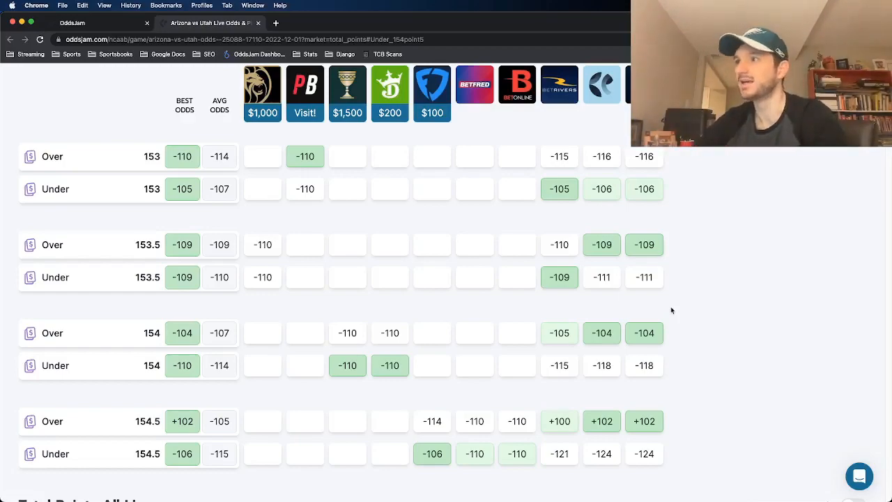
mouse_move(516, 85)
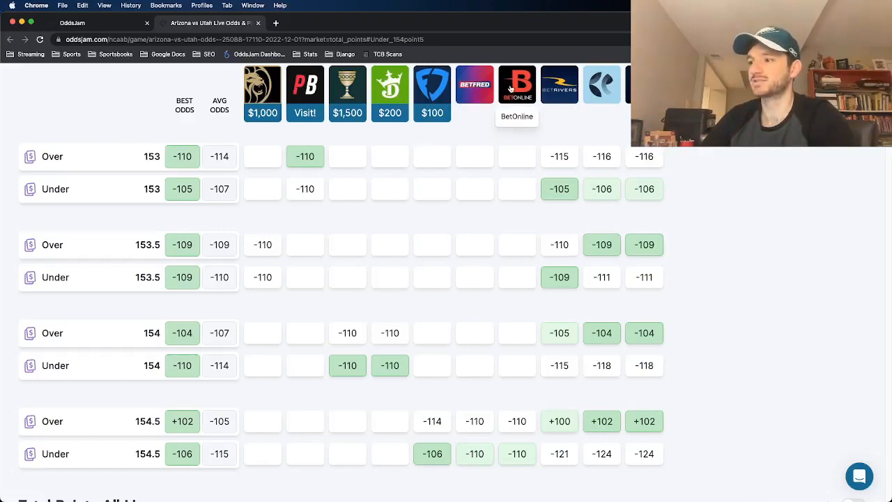
mouse_move(510, 136)
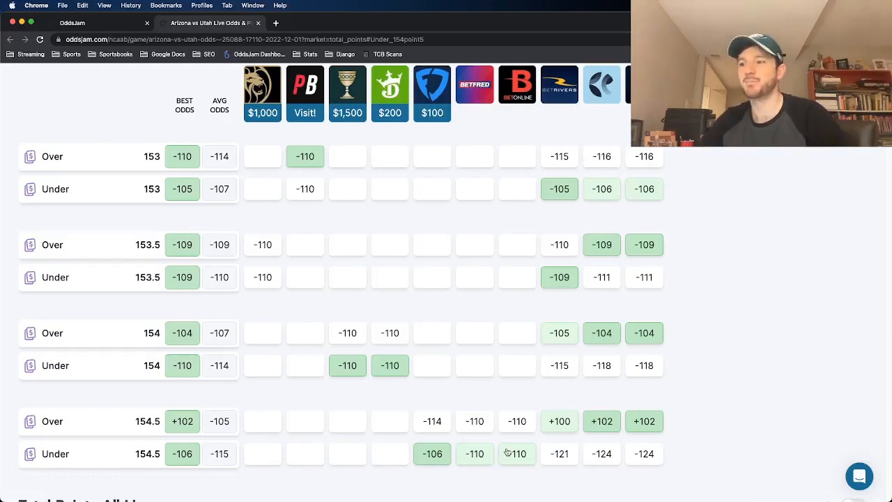
mouse_move(347, 90)
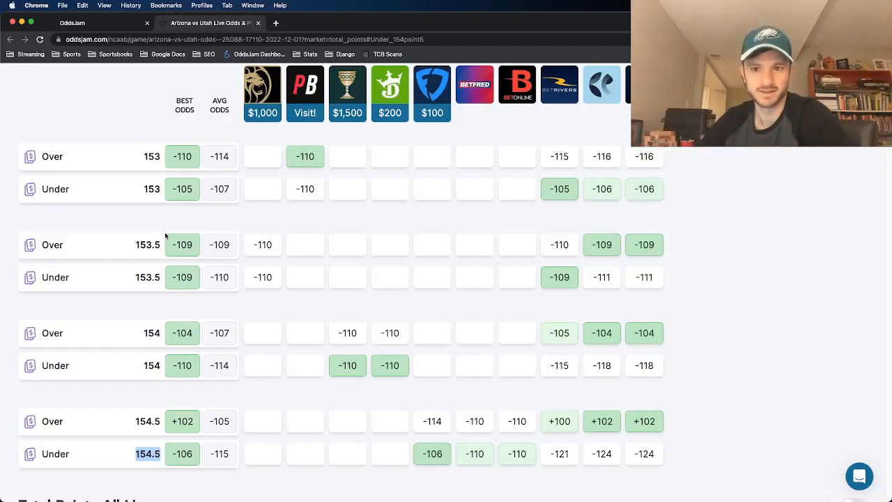
mouse_move(559, 85)
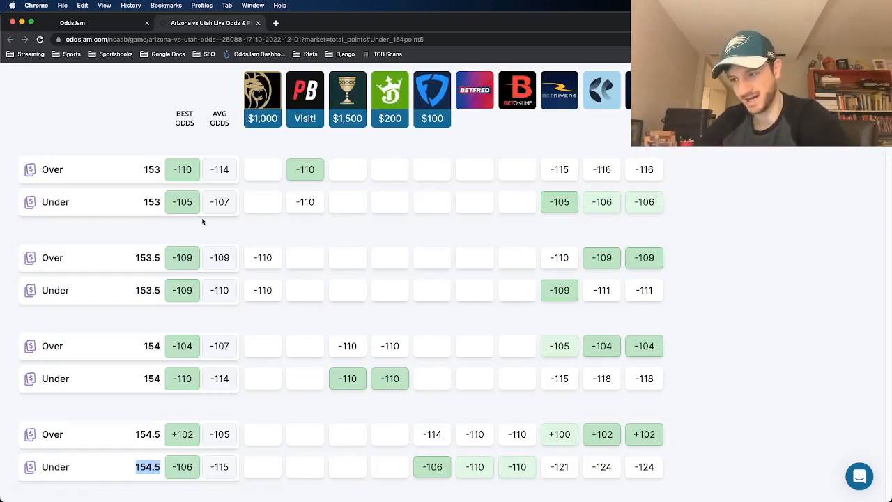
scroll("down", 3)
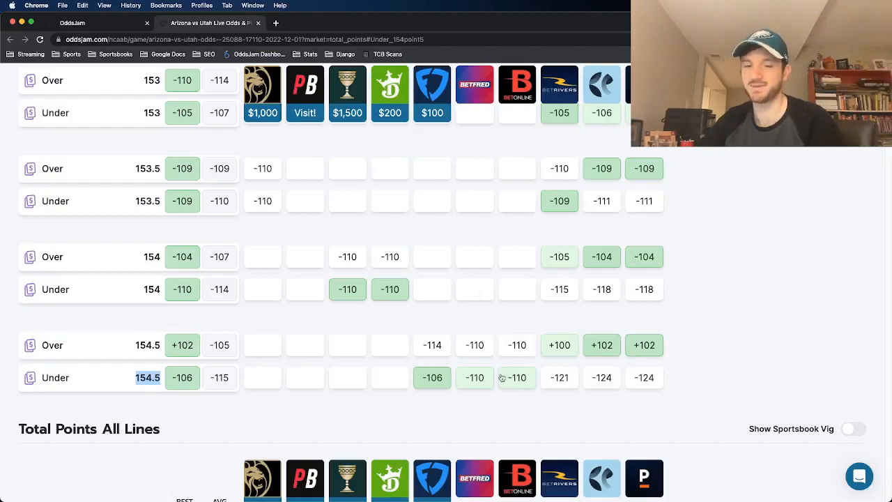
mouse_move(497, 380)
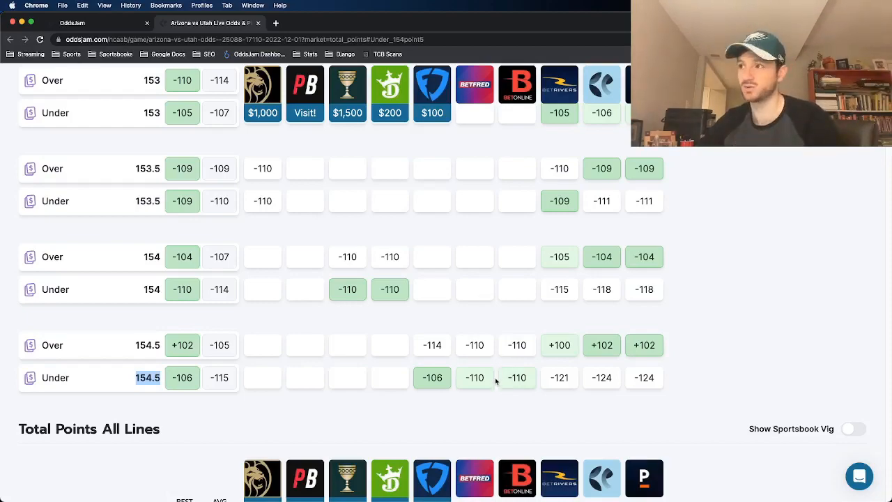
mouse_move(619, 365)
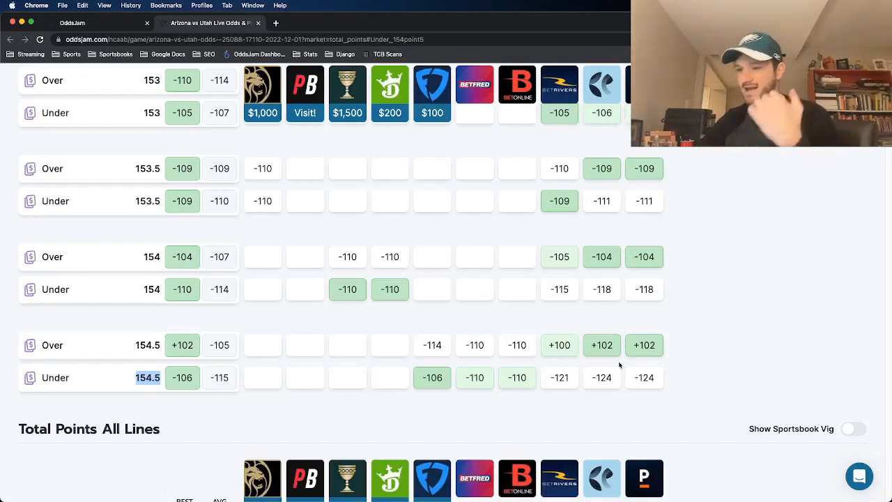
scroll("down", 3)
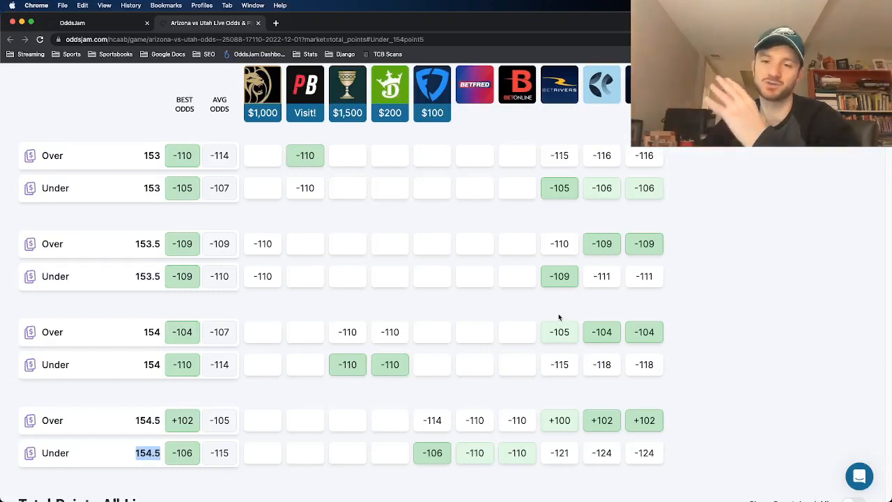
mouse_move(209, 412)
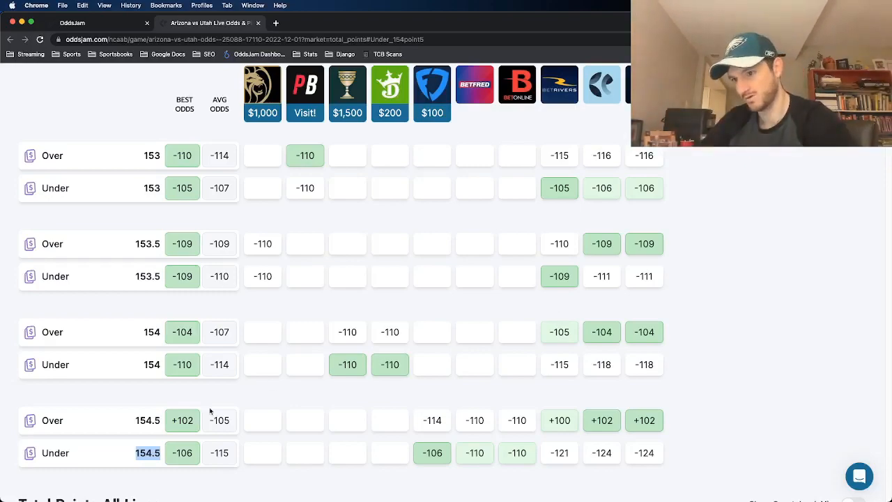
mouse_move(320, 450)
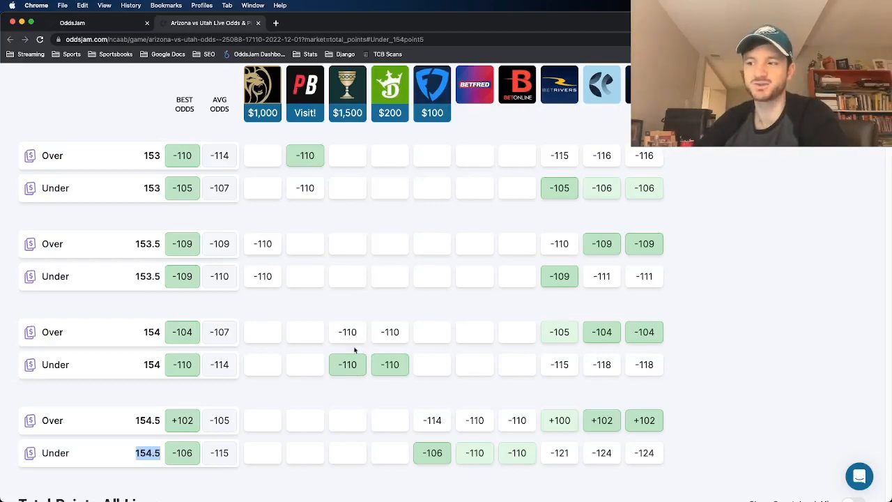
mouse_move(352, 324)
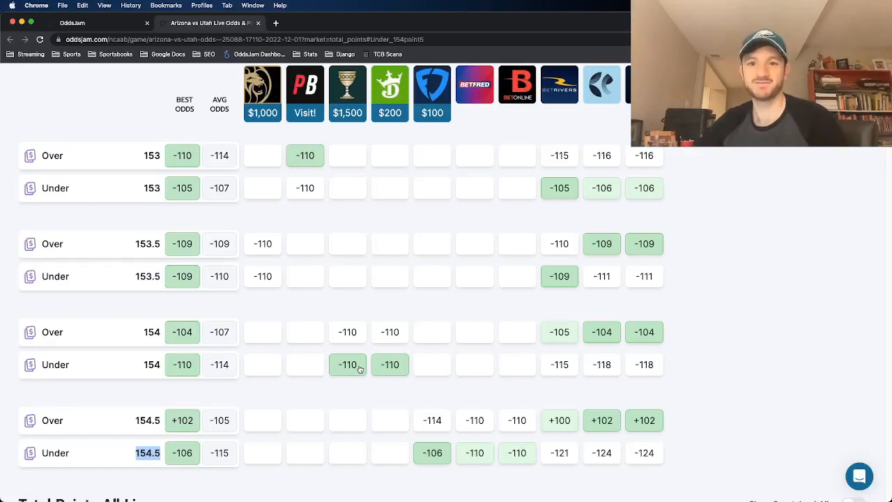
mouse_move(173, 446)
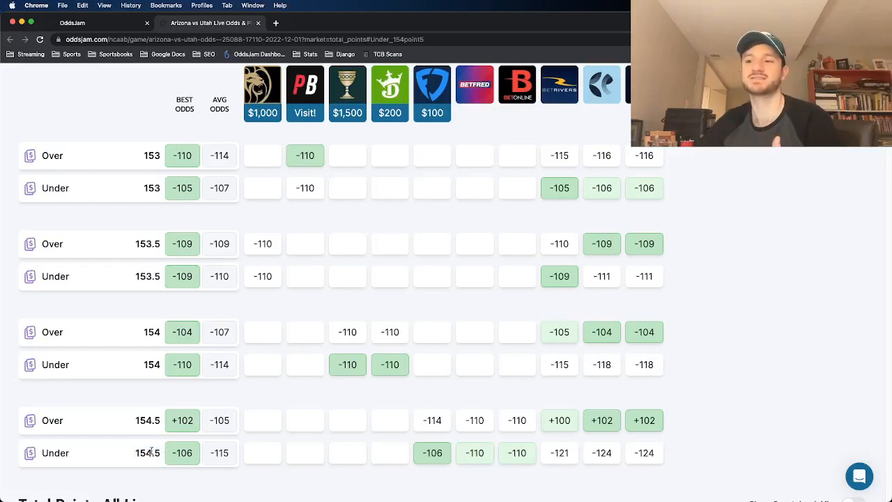
double_click(147, 452)
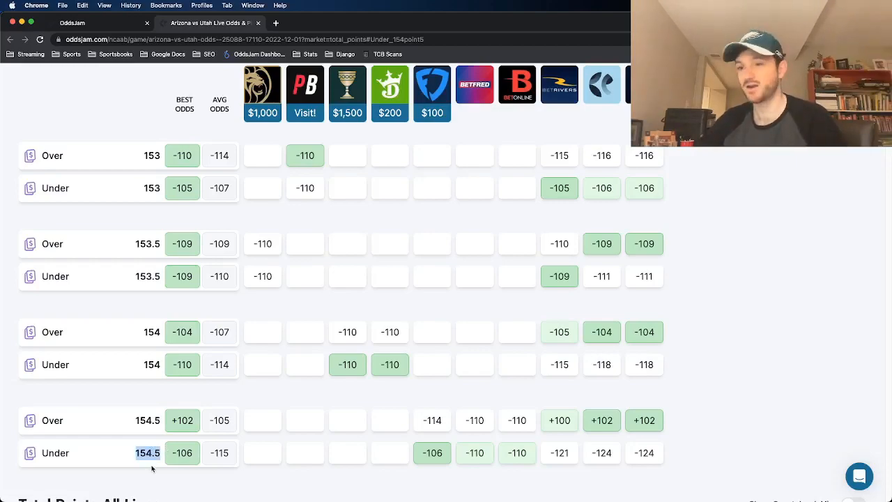
mouse_move(167, 365)
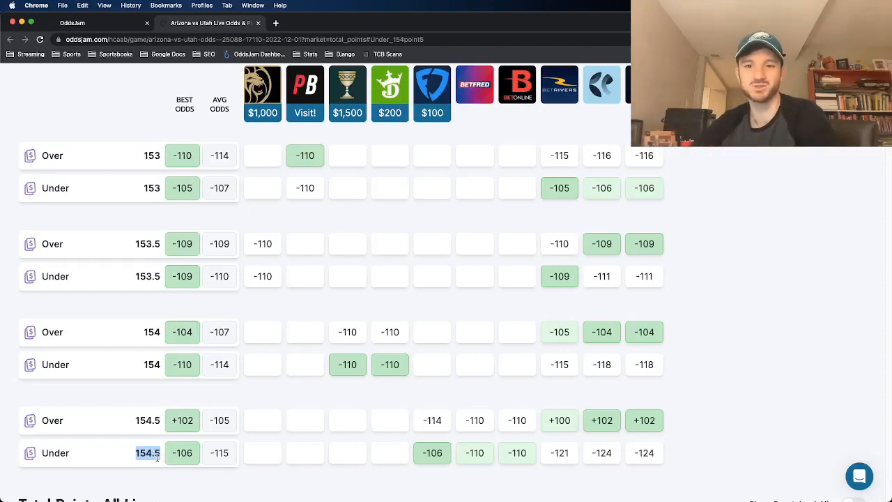
mouse_move(362, 394)
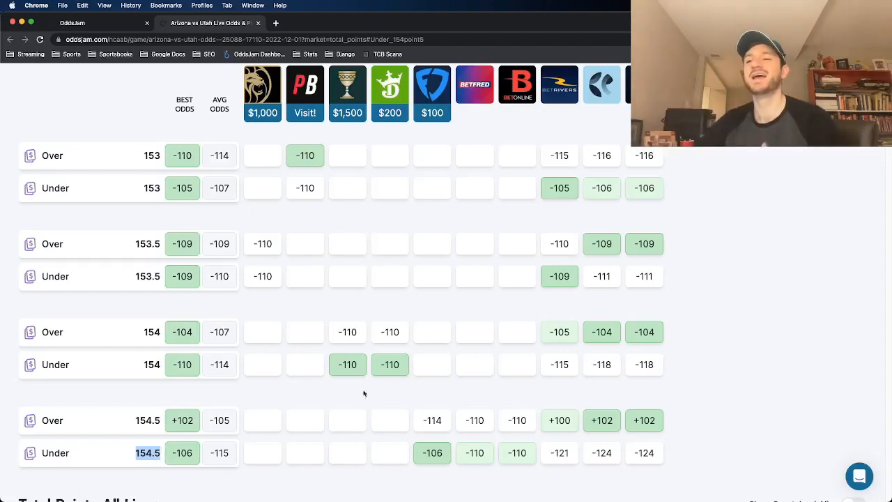